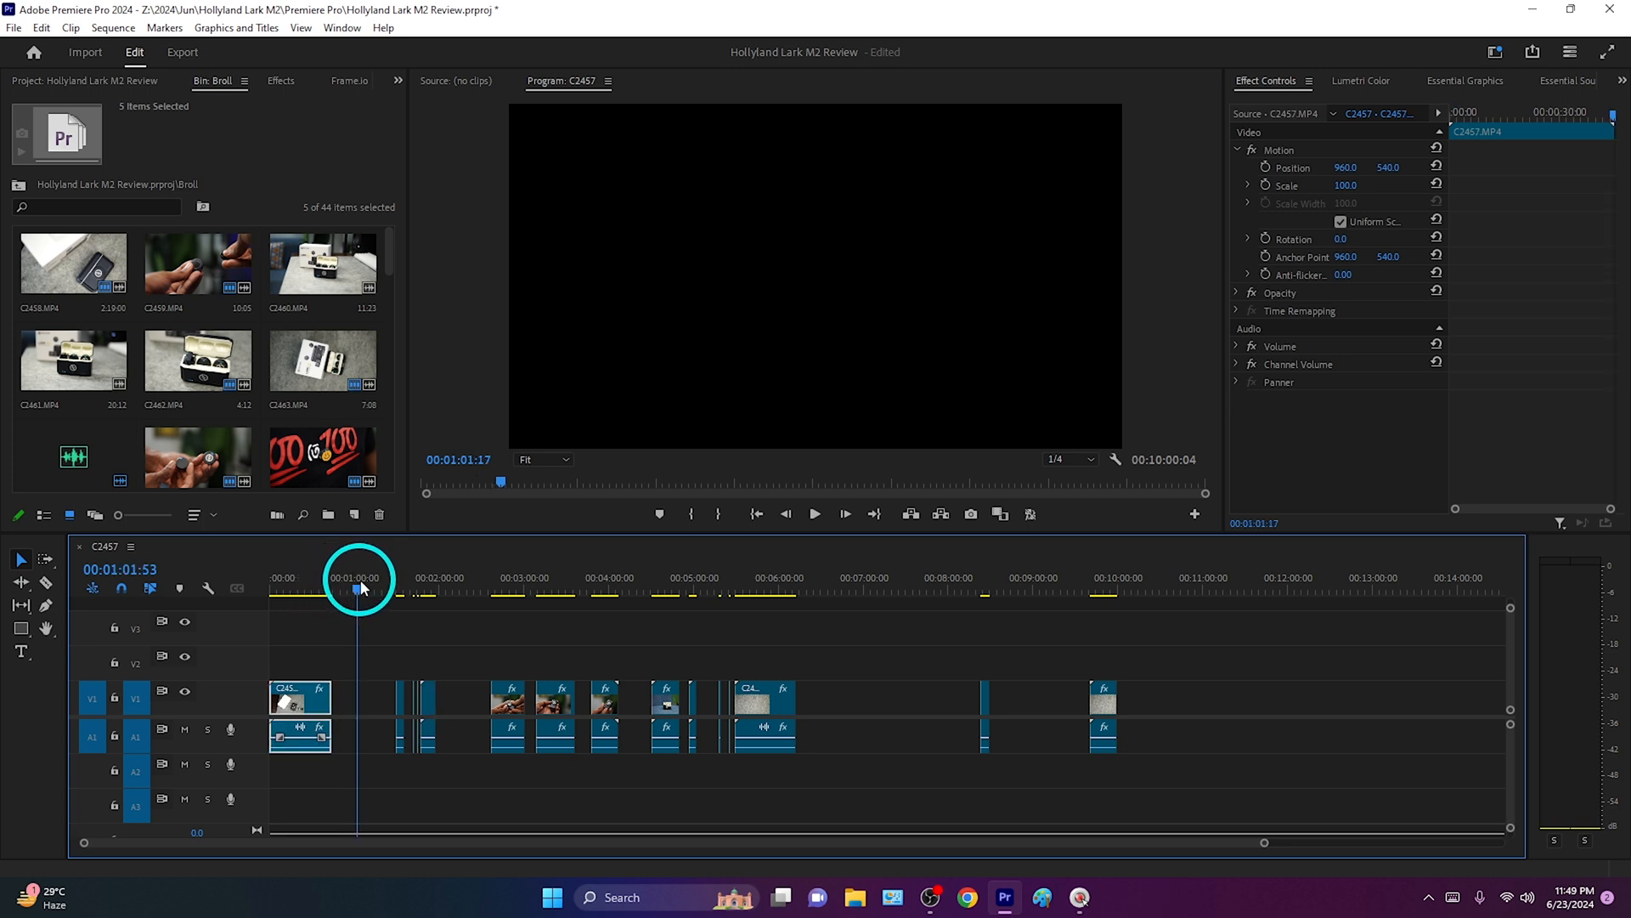
Ripple Delete the empty gap after the first V1 clip so later clips shift left
{"action": "left_click", "coordinate": [853, 591]}
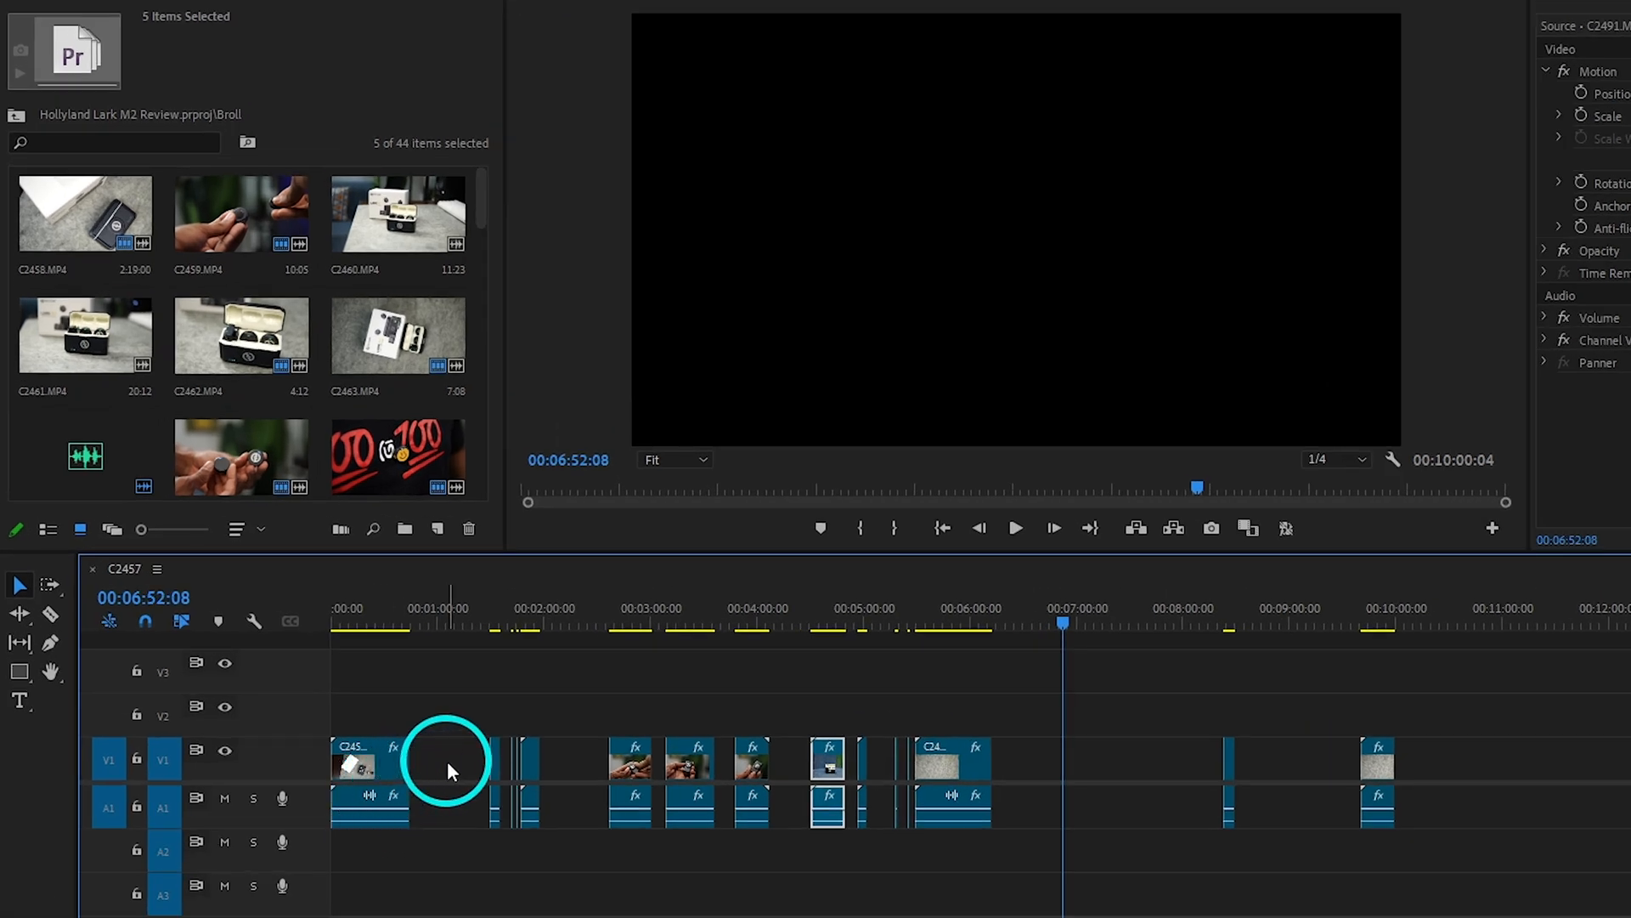
{"action": "left_click_drag", "start_coordinate": [447, 770], "coordinate": [425, 775]}
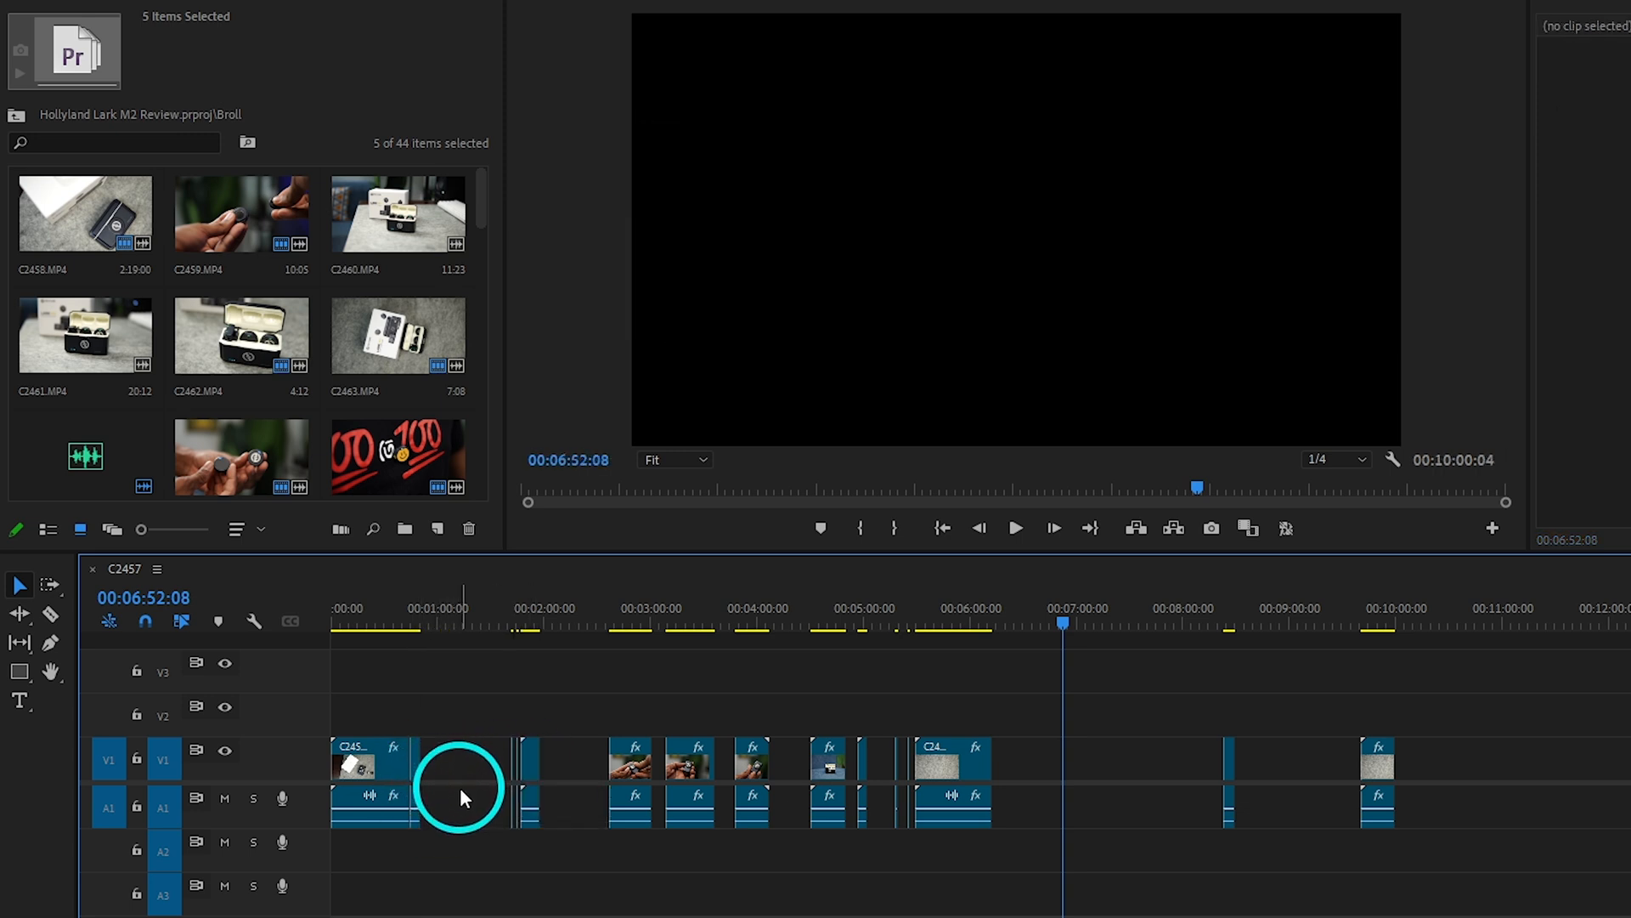
{"action": "left_click", "coordinate": [452, 760]}
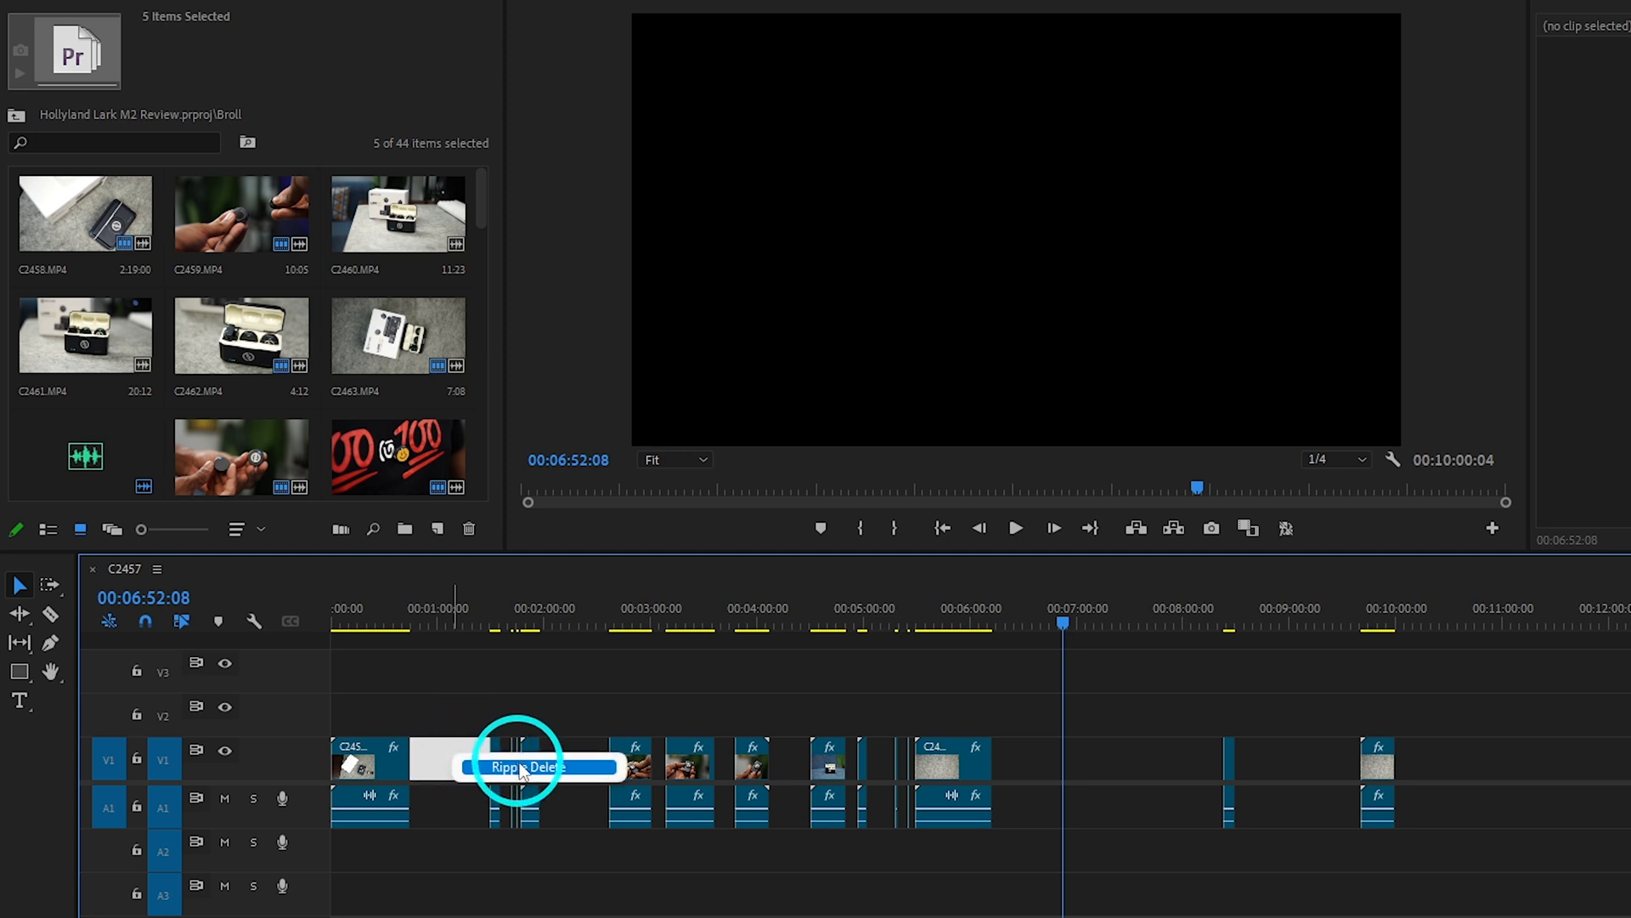
{"action": "left_click", "coordinate": [525, 767]}
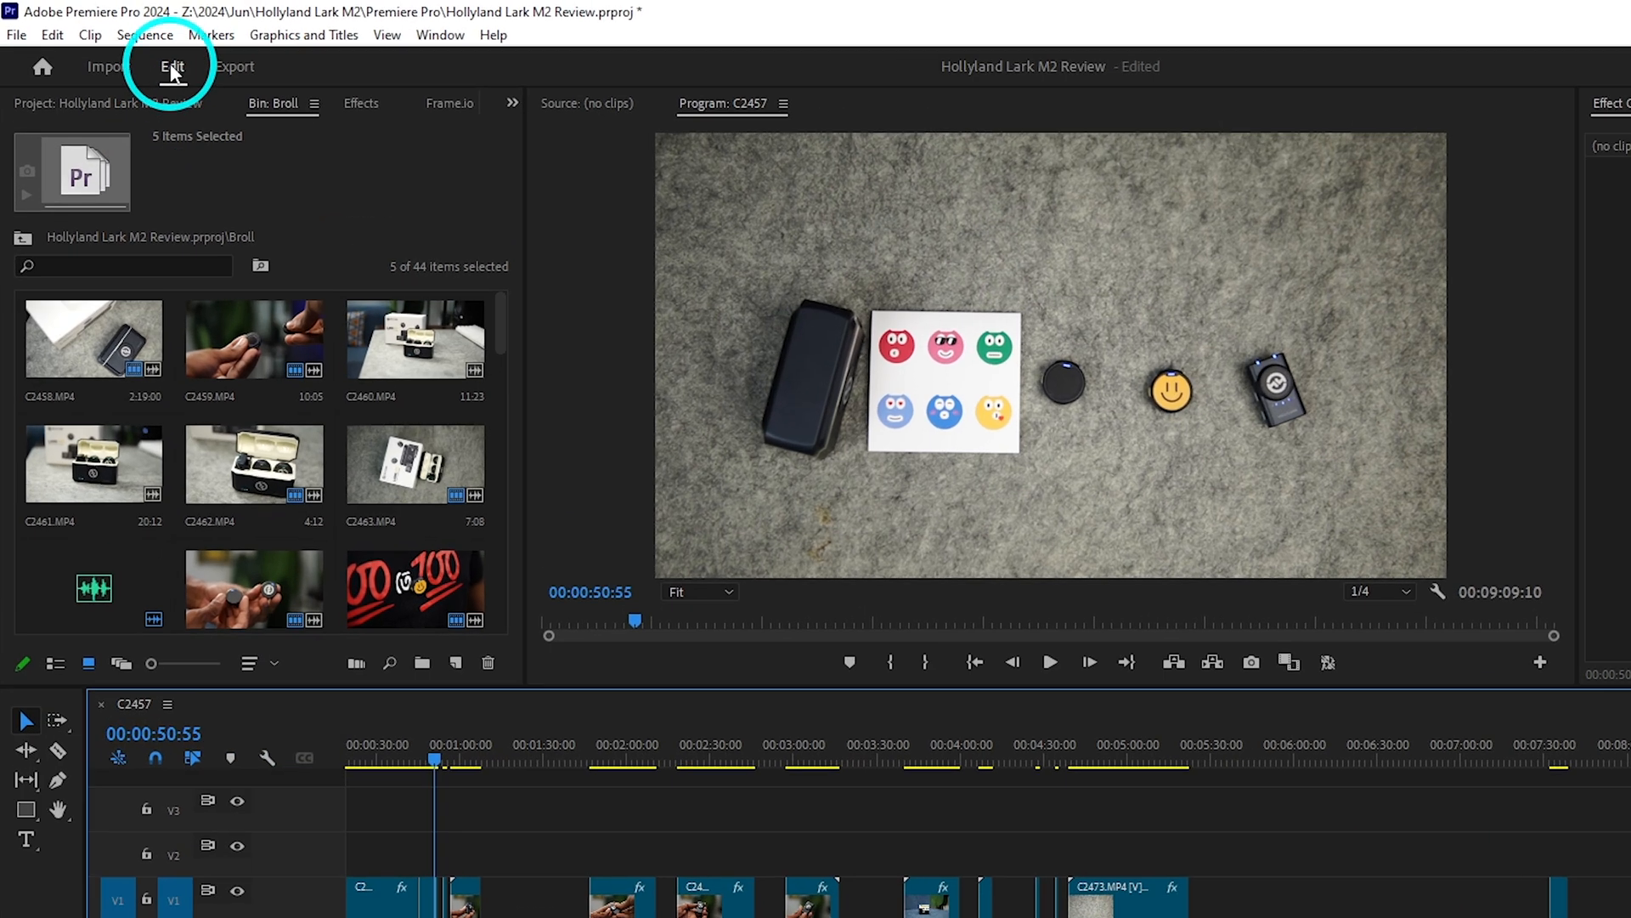
Reveal the Sequence menu commands, including Close Gap
{"action": "left_click", "coordinate": [144, 34]}
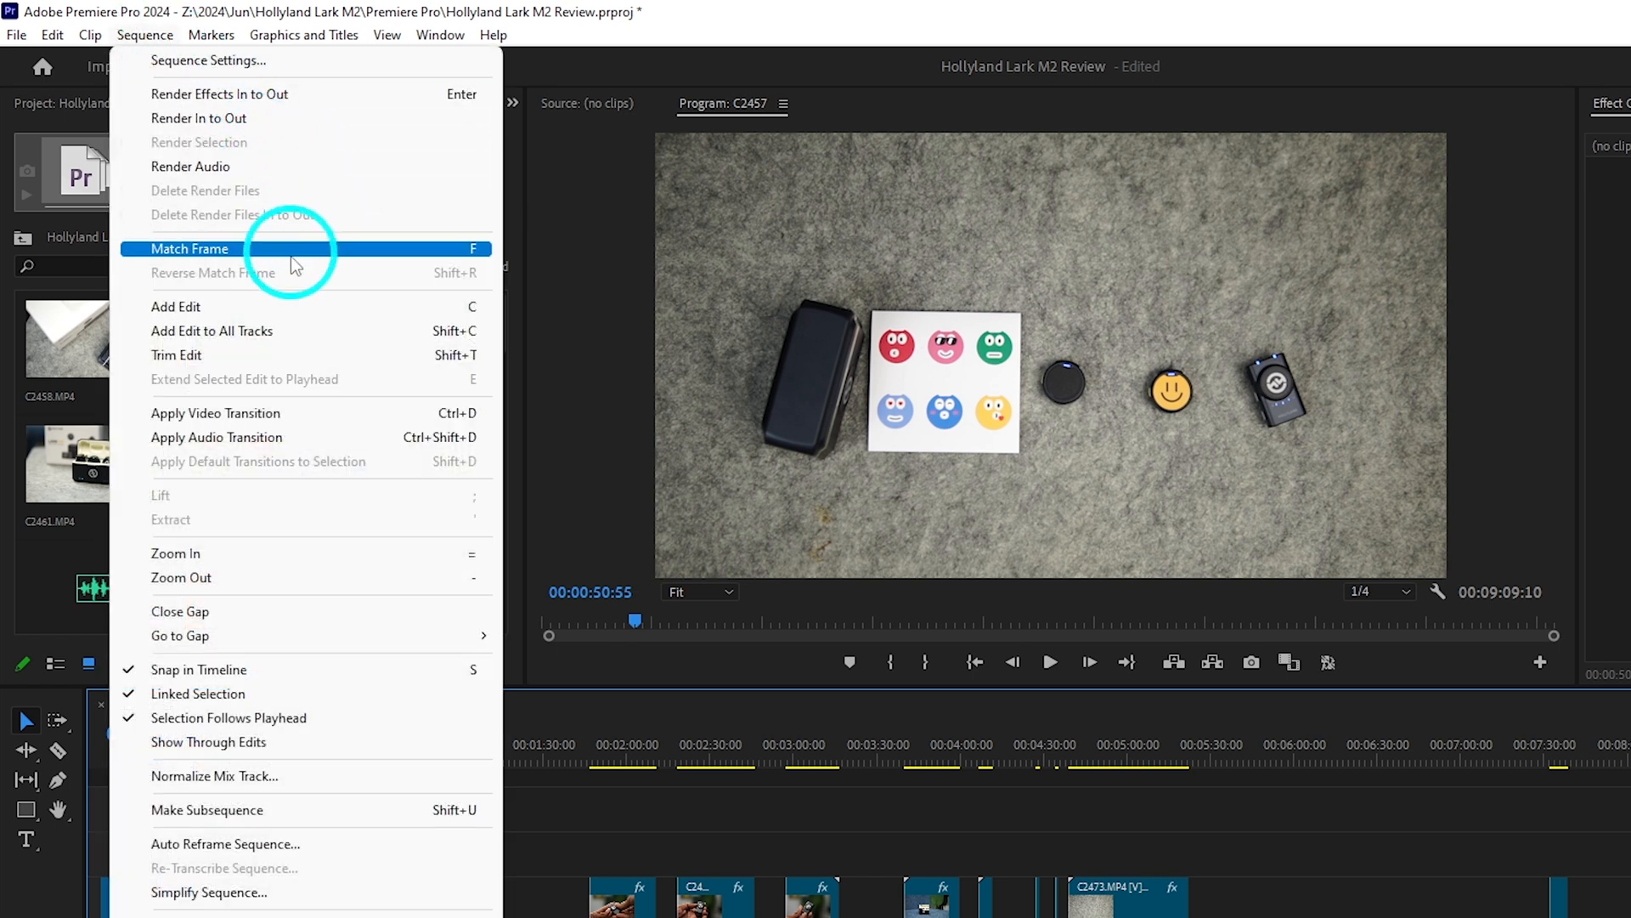